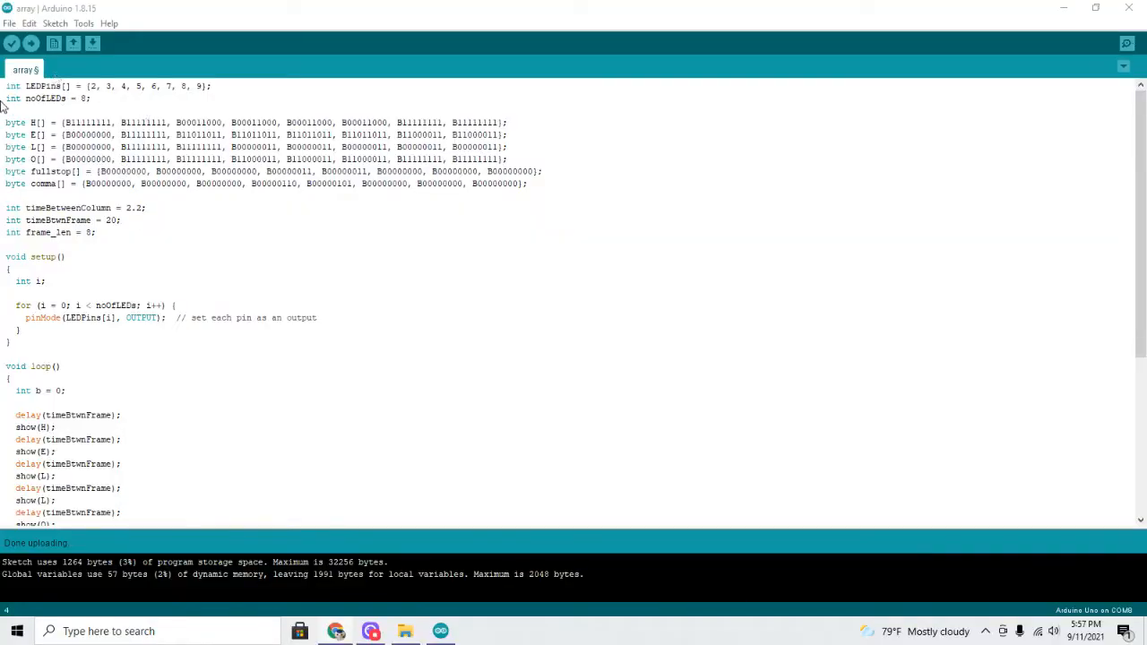
# Change the frame delay in 'int timeBtwnFrame = 20;' to 5.
pyautogui.tripleClick(107, 85)
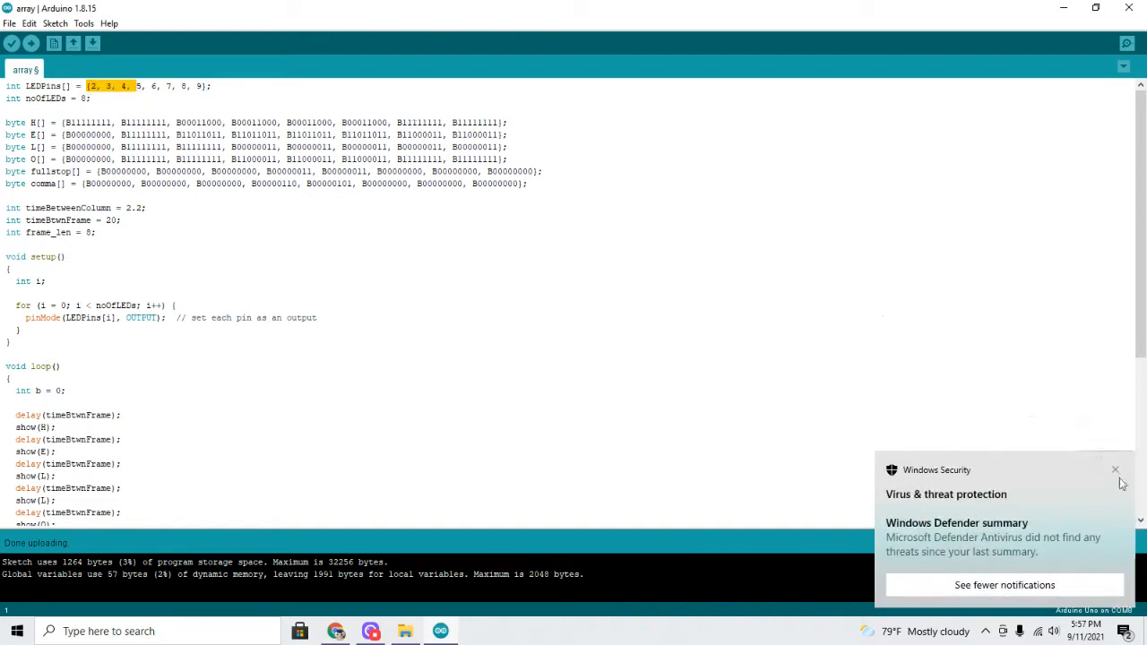
pyautogui.click(1114, 469)
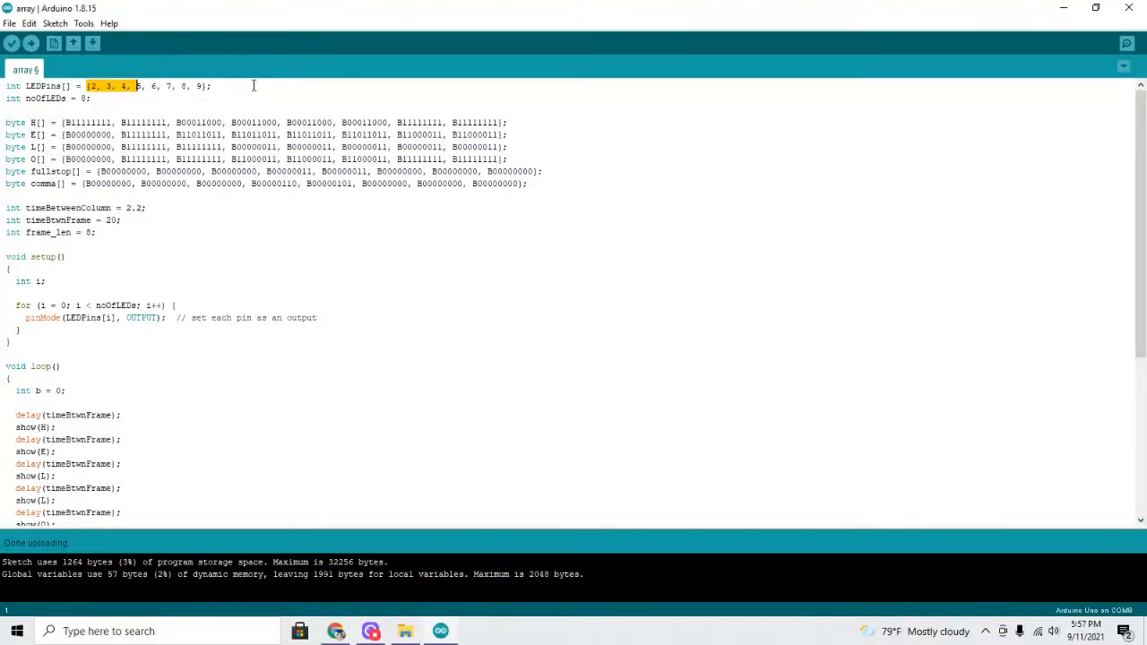
pyautogui.moveTo(86, 85); pyautogui.dragTo(212, 85)
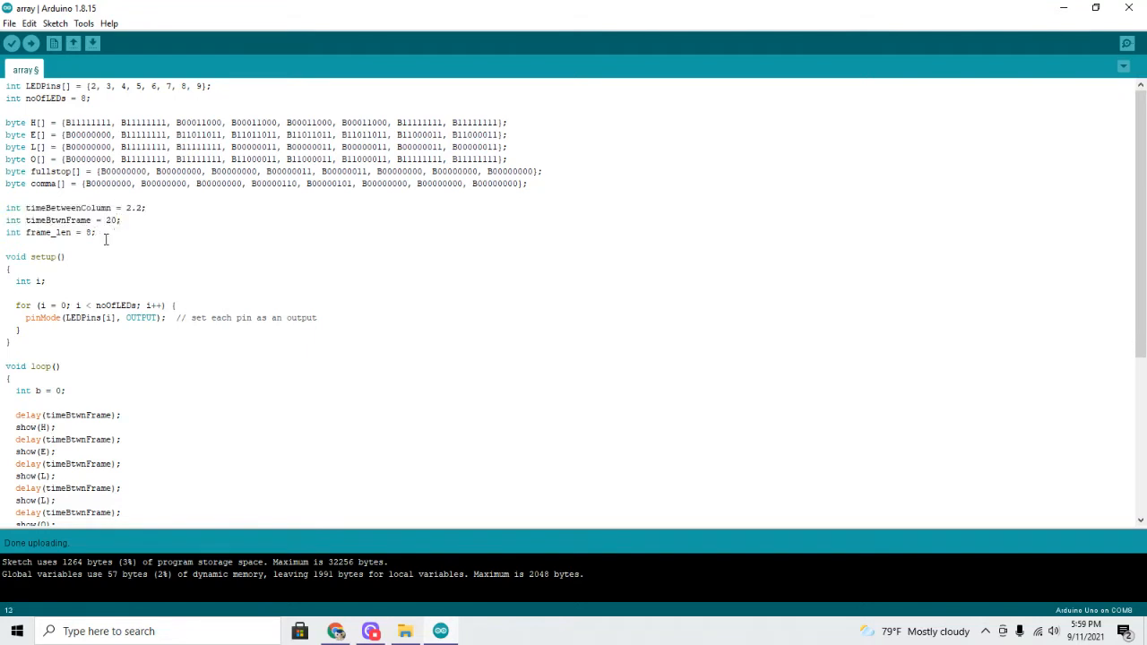
pyautogui.write('5')
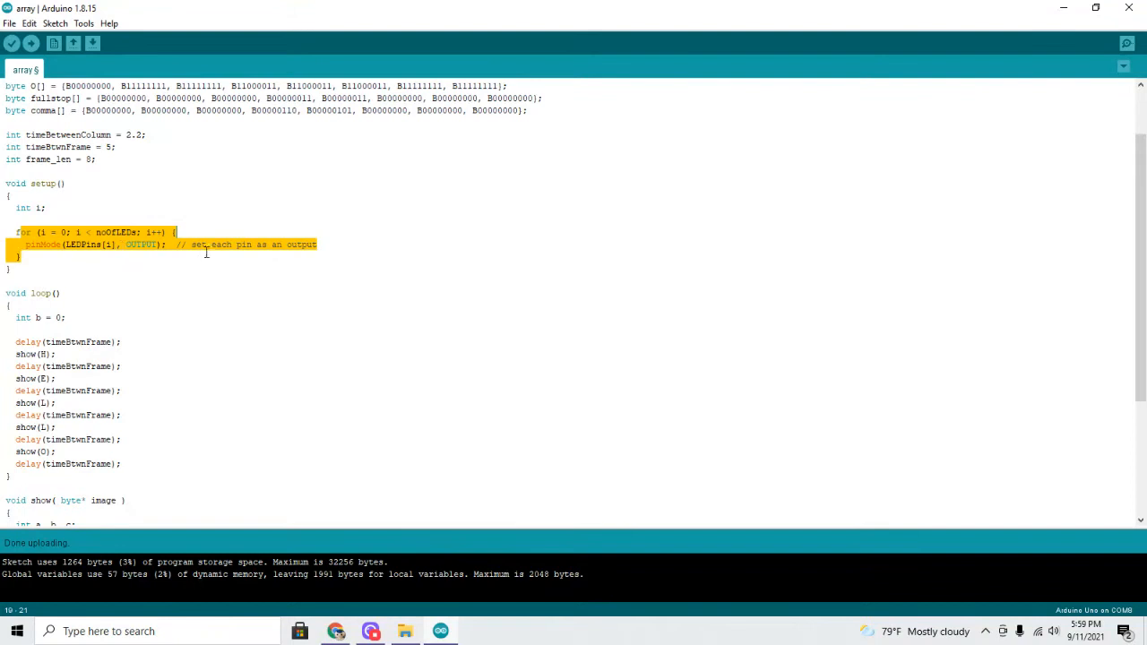
pyautogui.scroll(-3)
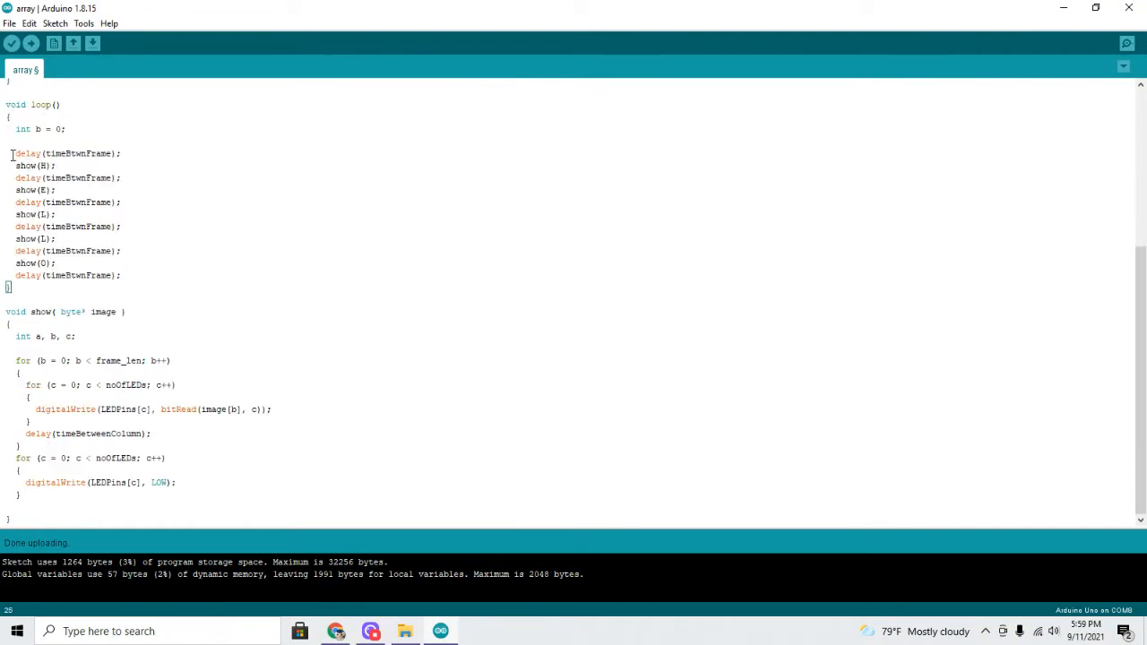
pyautogui.moveTo(9, 153); pyautogui.dragTo(10, 287)
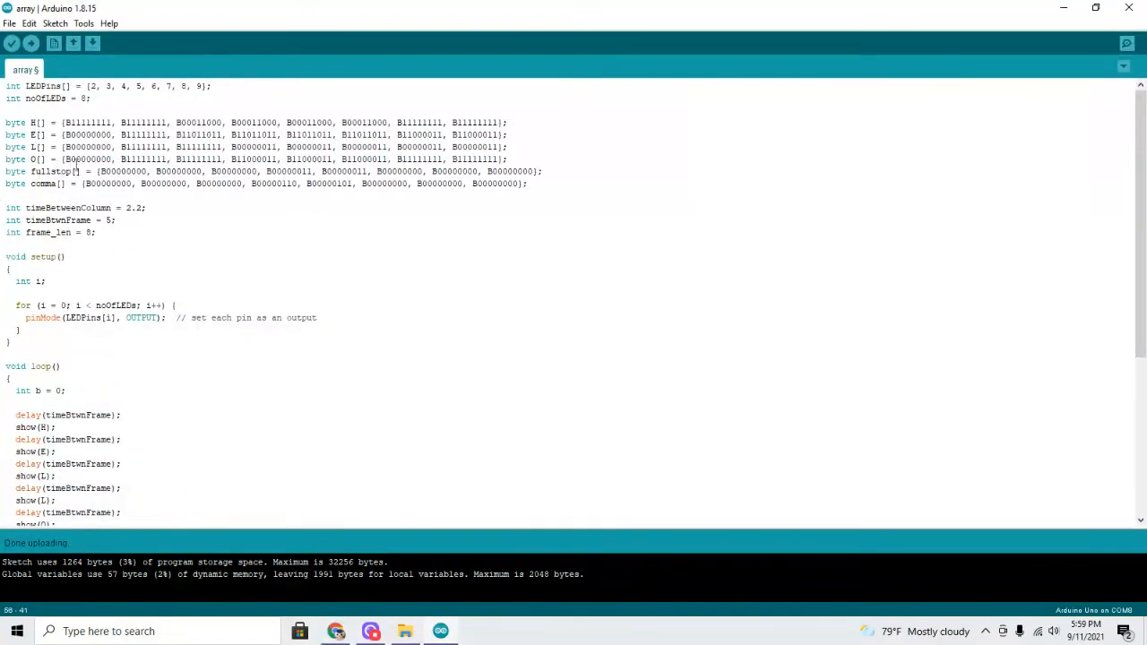
pyautogui.moveTo(4, 86); pyautogui.dragTo(49, 281)
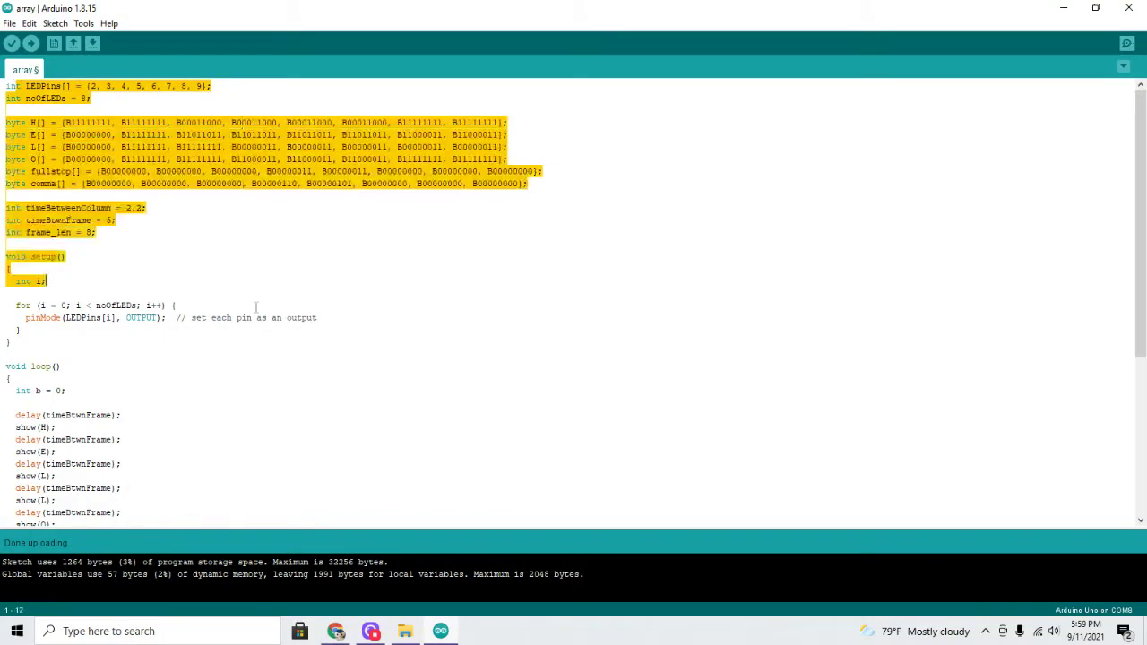